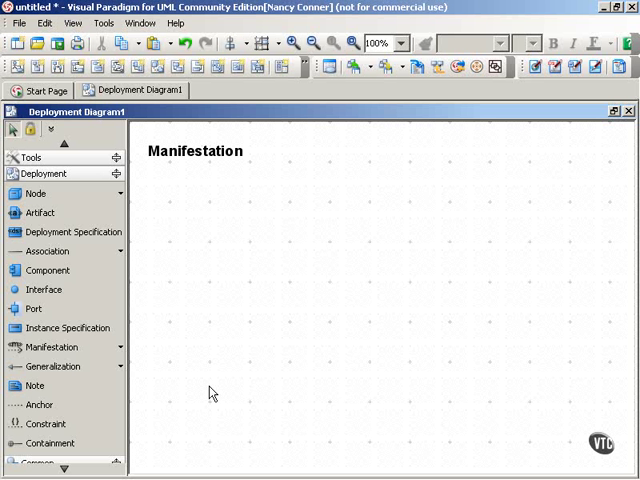
pyautogui.moveTo(171, 283)
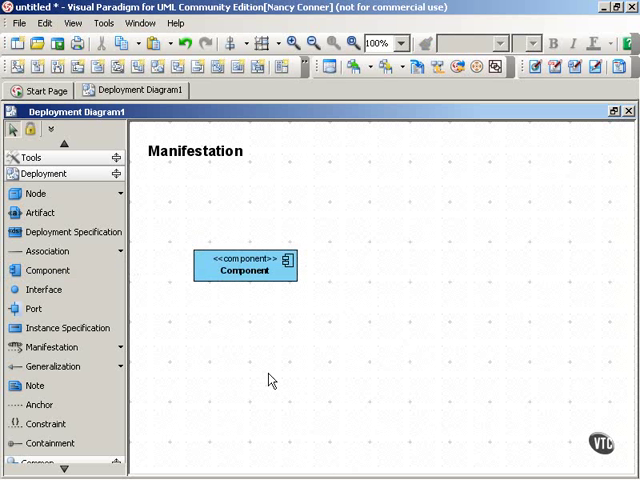
pyautogui.moveTo(162, 255)
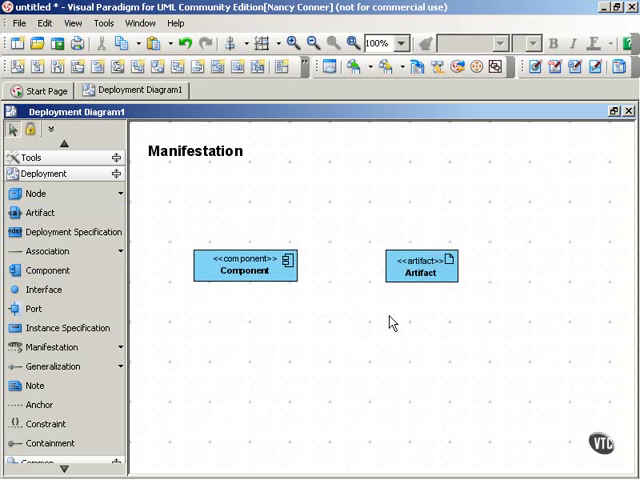
pyautogui.moveTo(465, 284)
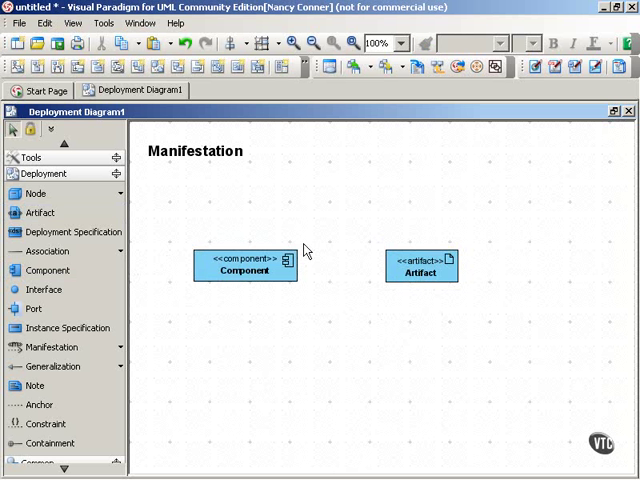
pyautogui.moveTo(302, 238)
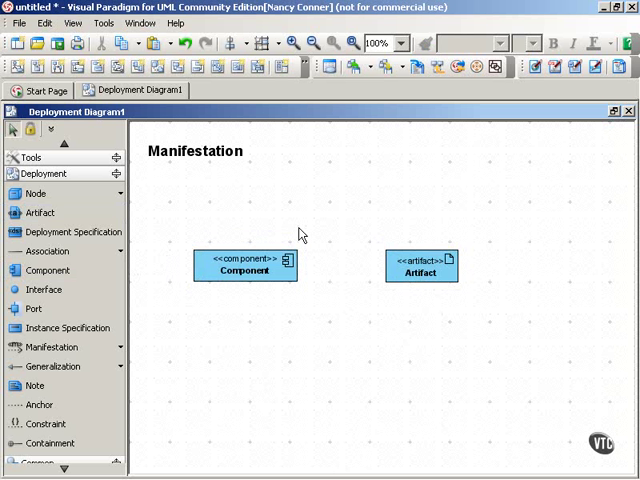
pyautogui.moveTo(260, 352)
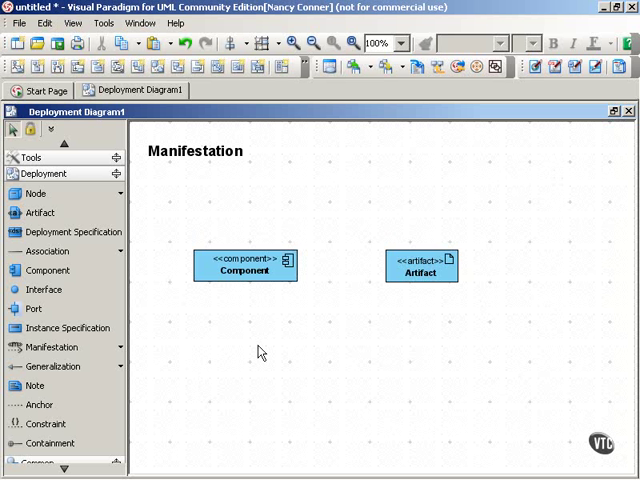
pyautogui.moveTo(400, 311)
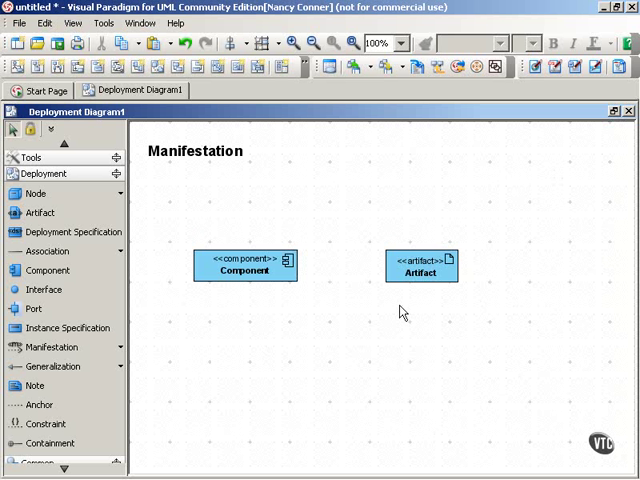
pyautogui.moveTo(380, 303)
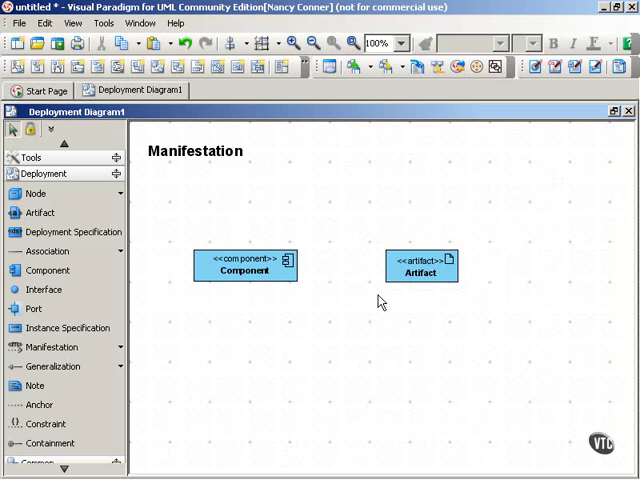
pyautogui.moveTo(250, 340)
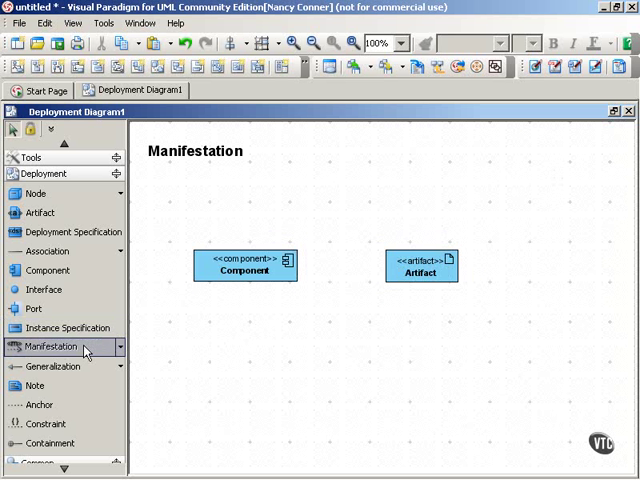
# Draw a «manifest» dependency from the Artifact to the Component, then select the component.
pyautogui.moveTo(420, 270); pyautogui.dragTo(310, 268)
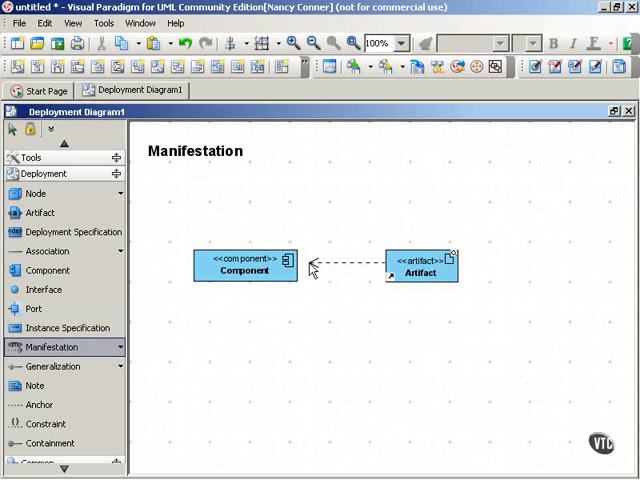
pyautogui.click(243, 270)
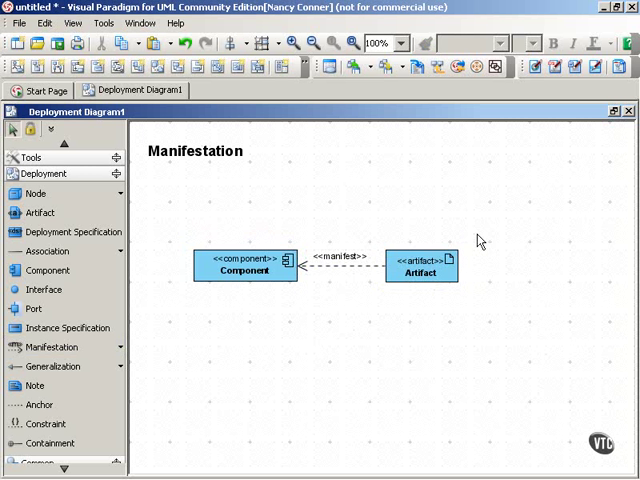
pyautogui.click(245, 270)
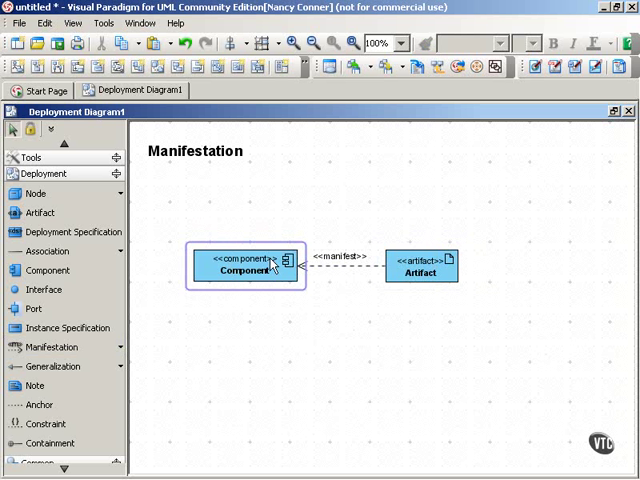
pyautogui.click(263, 309)
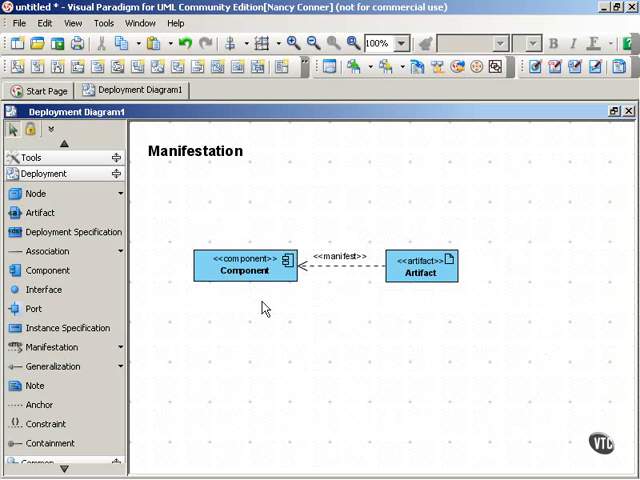
pyautogui.moveTo(293, 323)
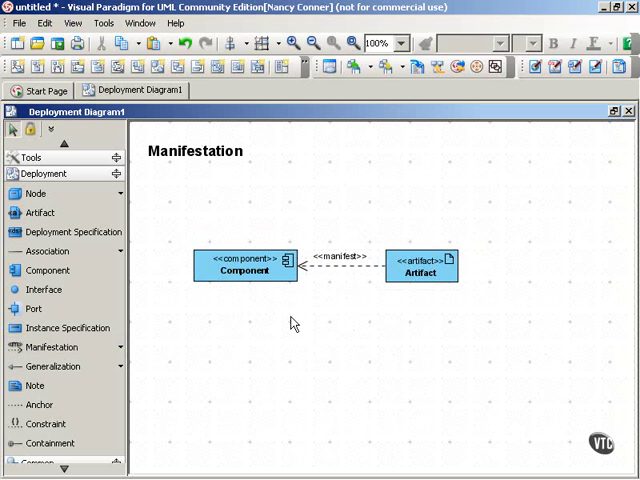
# Move the Component below the Artifact and add a tall 'Web Server' node on the left.
pyautogui.click(340, 260)
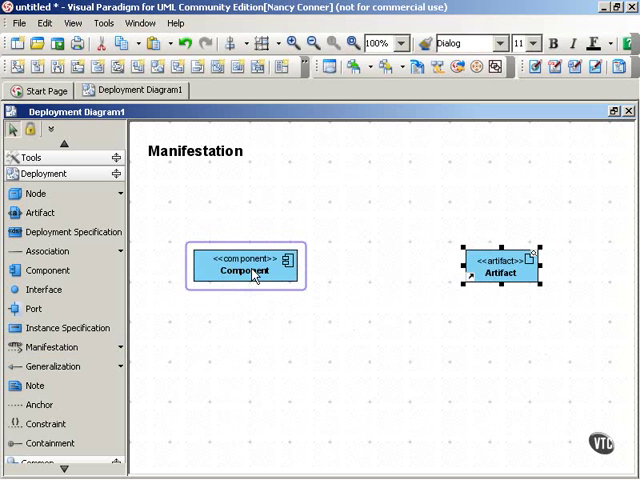
pyautogui.moveTo(245, 266); pyautogui.dragTo(493, 326)
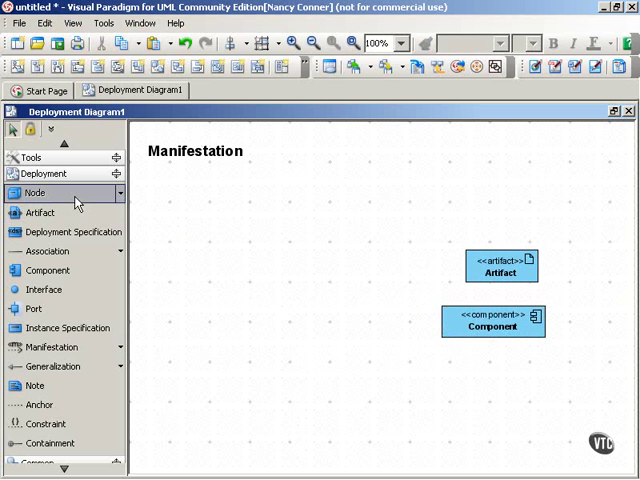
pyautogui.click(215, 255)
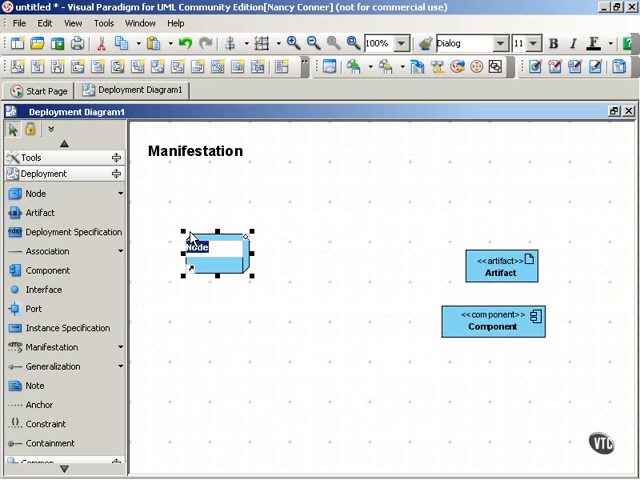
pyautogui.write('Web')
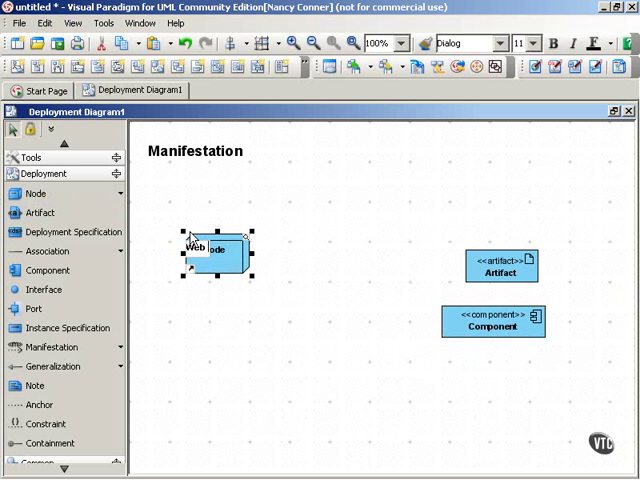
pyautogui.write('Web Server')
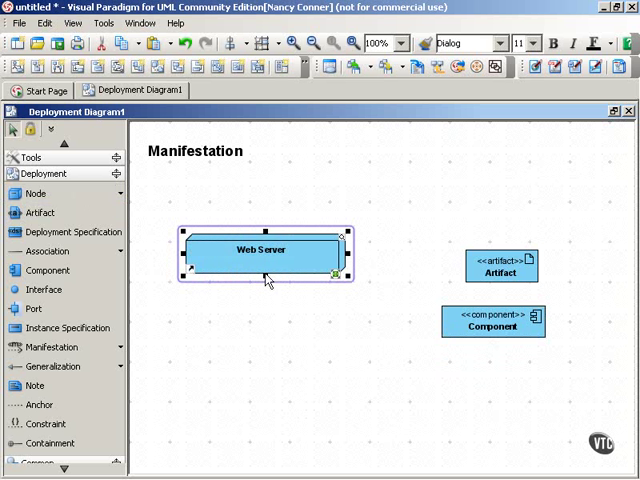
pyautogui.moveTo(263, 278); pyautogui.dragTo(267, 390)
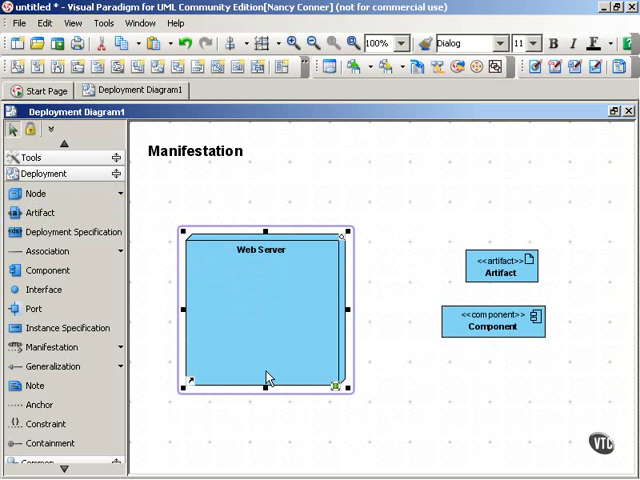
pyautogui.click(494, 327)
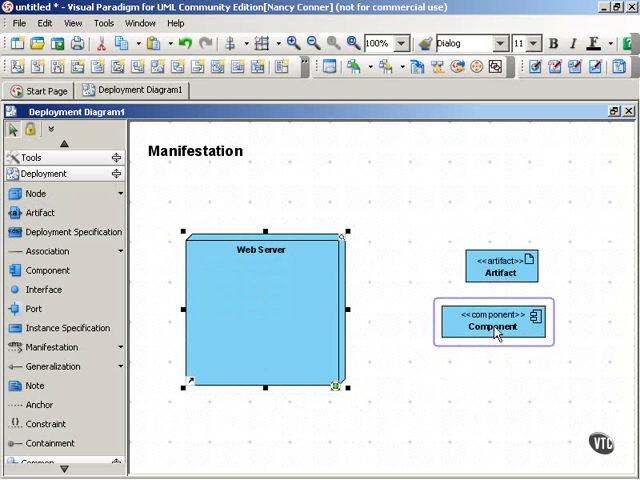
pyautogui.moveTo(495, 332)
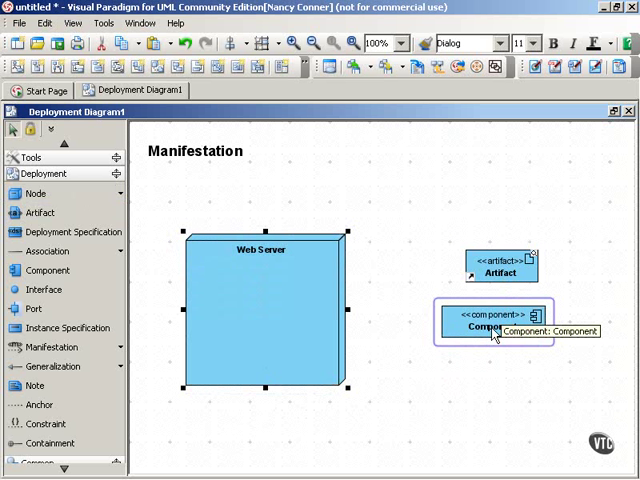
# Rename the component to DatabaseManager.
pyautogui.doubleClick(495, 327)
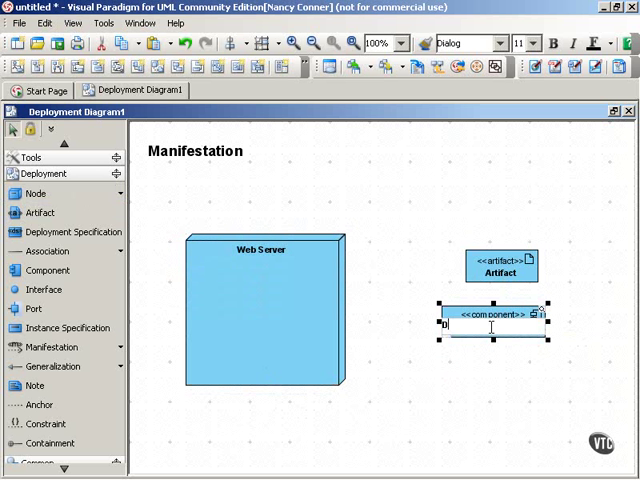
pyautogui.write('Component')
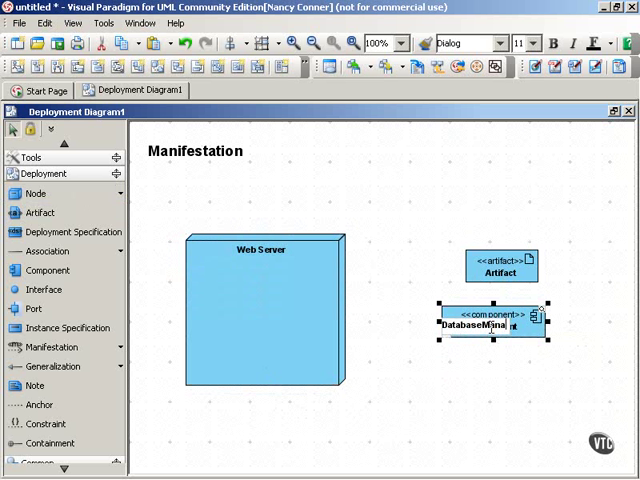
pyautogui.click(502, 268)
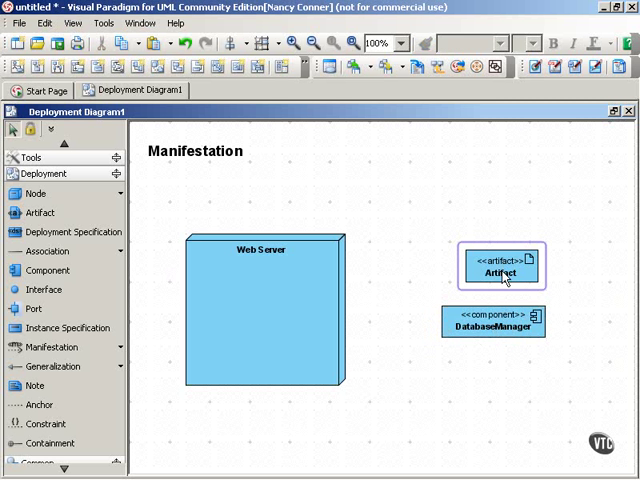
pyautogui.click(480, 380)
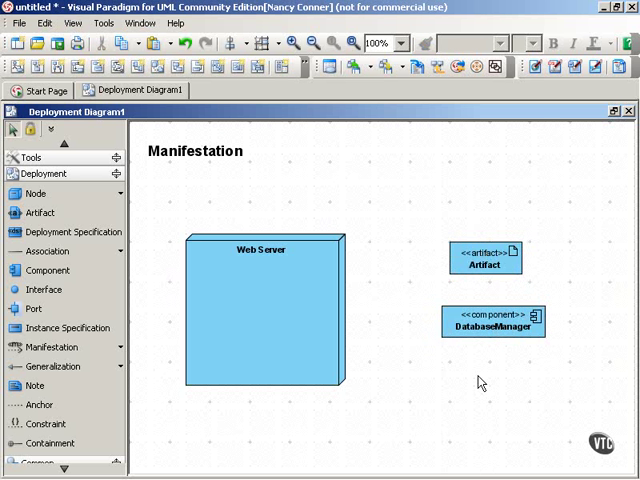
# Rename the artifact to databasemanager.dll.
pyautogui.click(485, 258)
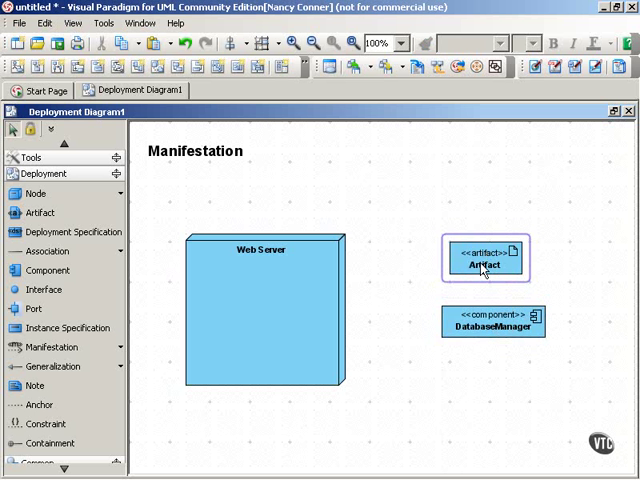
pyautogui.click(485, 262)
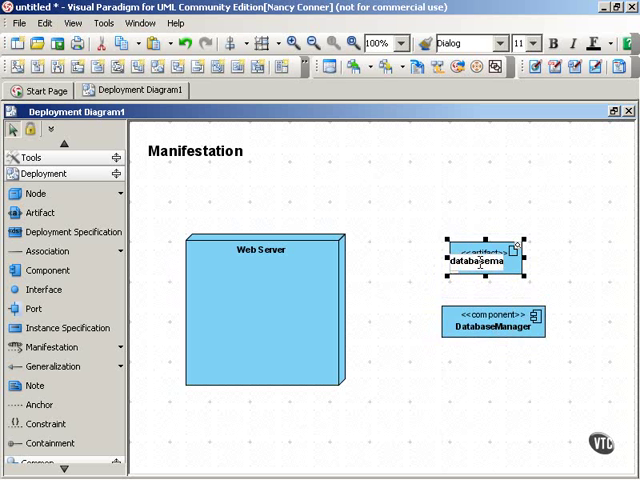
pyautogui.write('databasemanager.dll')
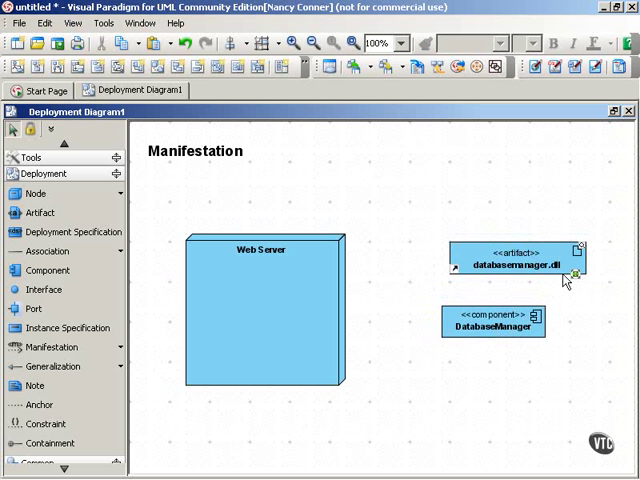
pyautogui.moveTo(509, 313)
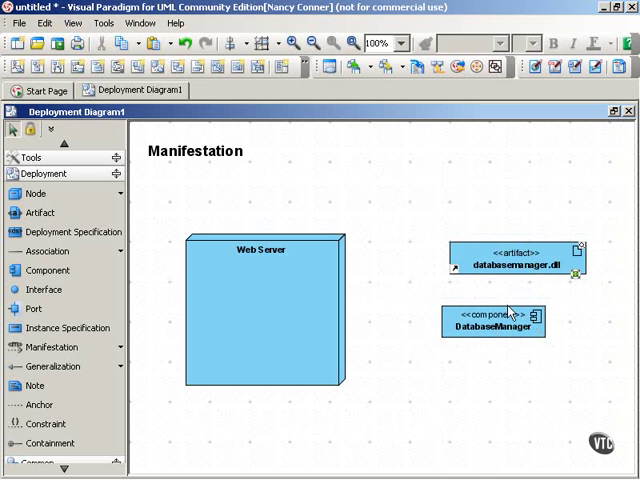
# Drag DatabaseManager above databasemanager.dll inside Web Server and widen the node leftward.
pyautogui.click(515, 265)
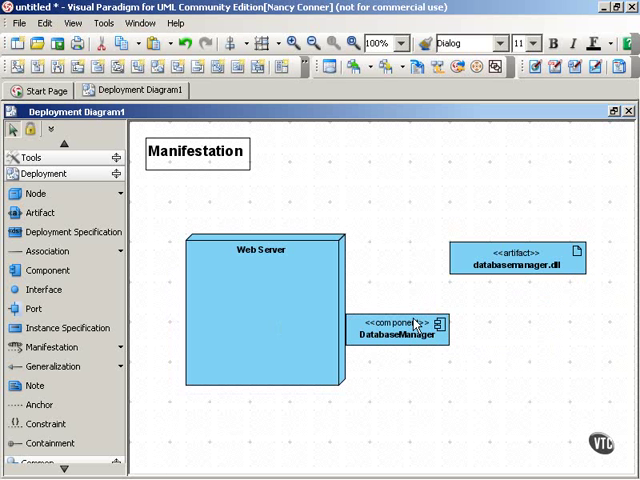
pyautogui.moveTo(395, 327); pyautogui.dragTo(258, 283)
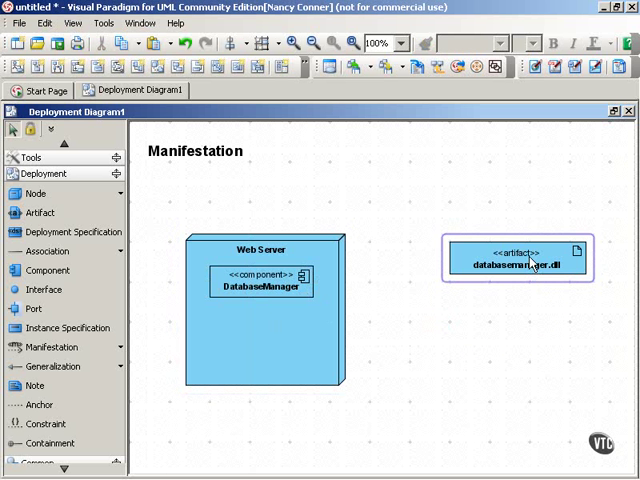
pyautogui.moveTo(516, 257); pyautogui.dragTo(258, 368)
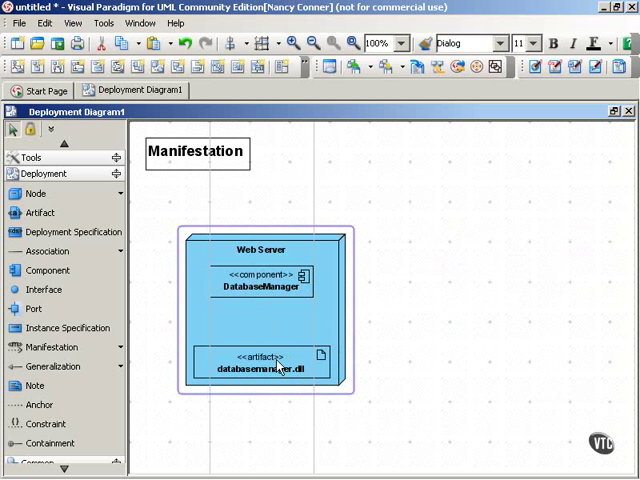
pyautogui.click(265, 310)
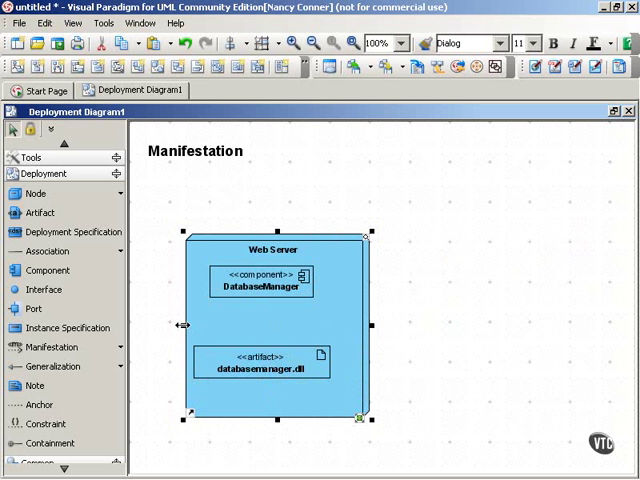
pyautogui.click(295, 328)
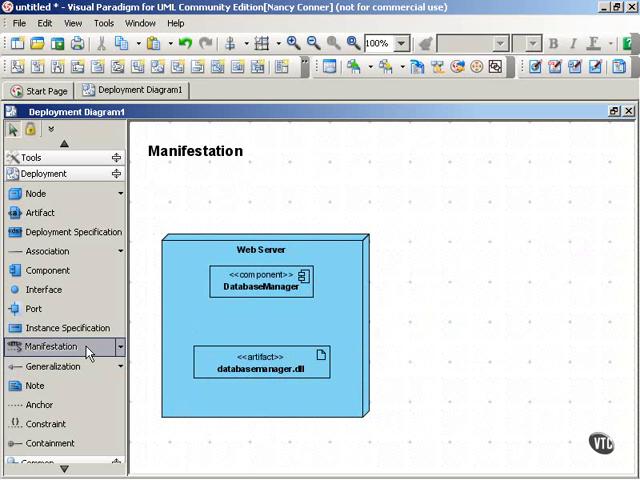
# Draw a Manifestation connector from databasemanager.dll to the DatabaseManager component.
pyautogui.click(262, 370)
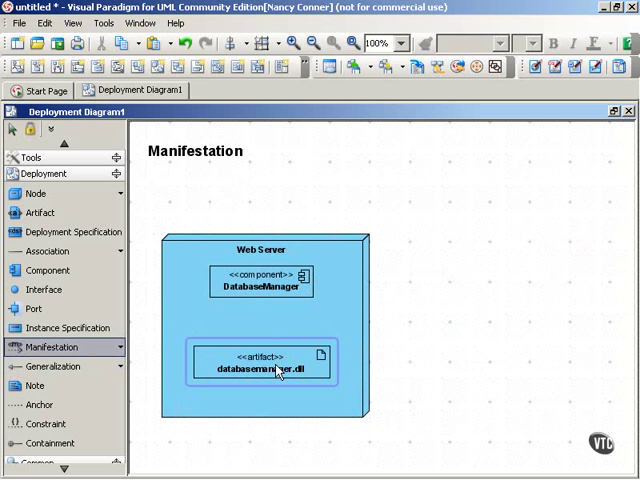
pyautogui.click(263, 369)
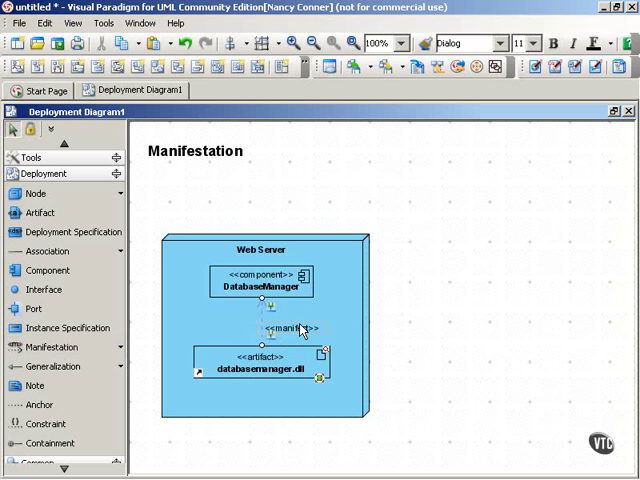
pyautogui.click(443, 339)
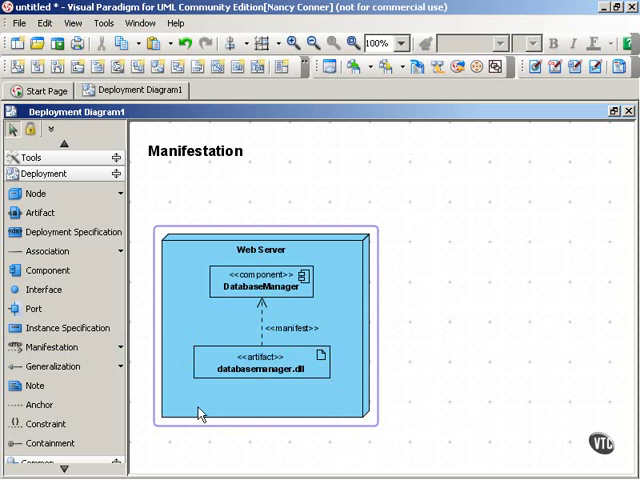
pyautogui.click(262, 281)
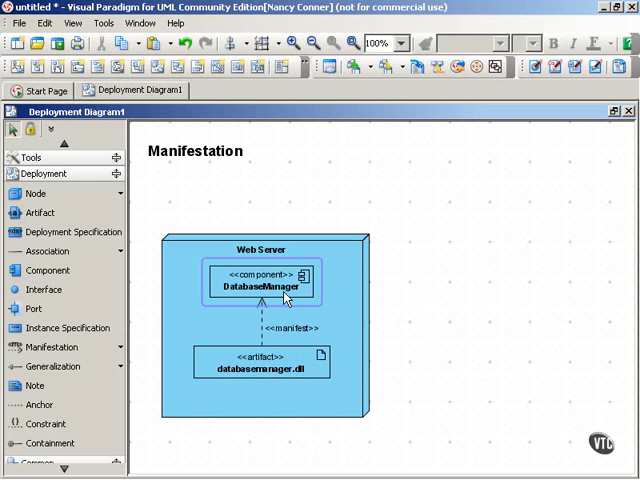
pyautogui.moveTo(290, 296)
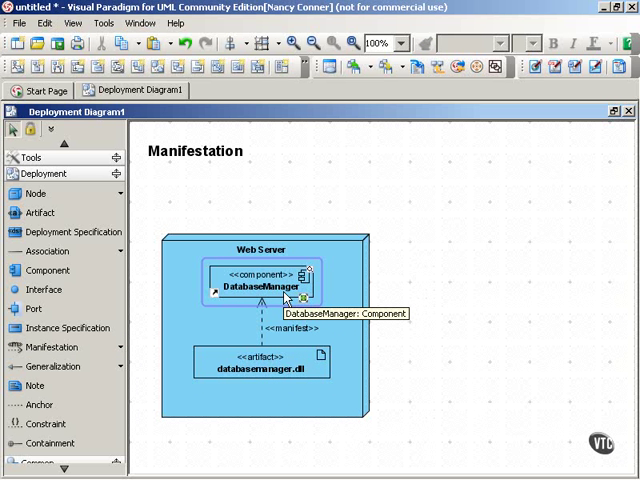